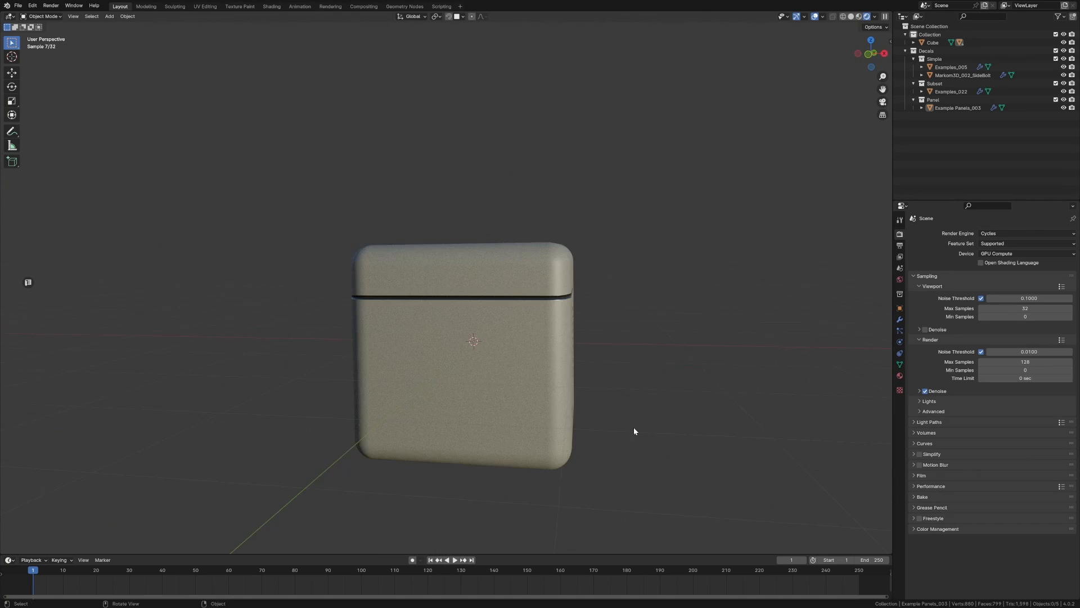
# - Orbit the example cube to inspect its detailed side before opening the decal-source scene
pyautogui.moveTo(633, 431); pyautogui.dragTo(527, 357)
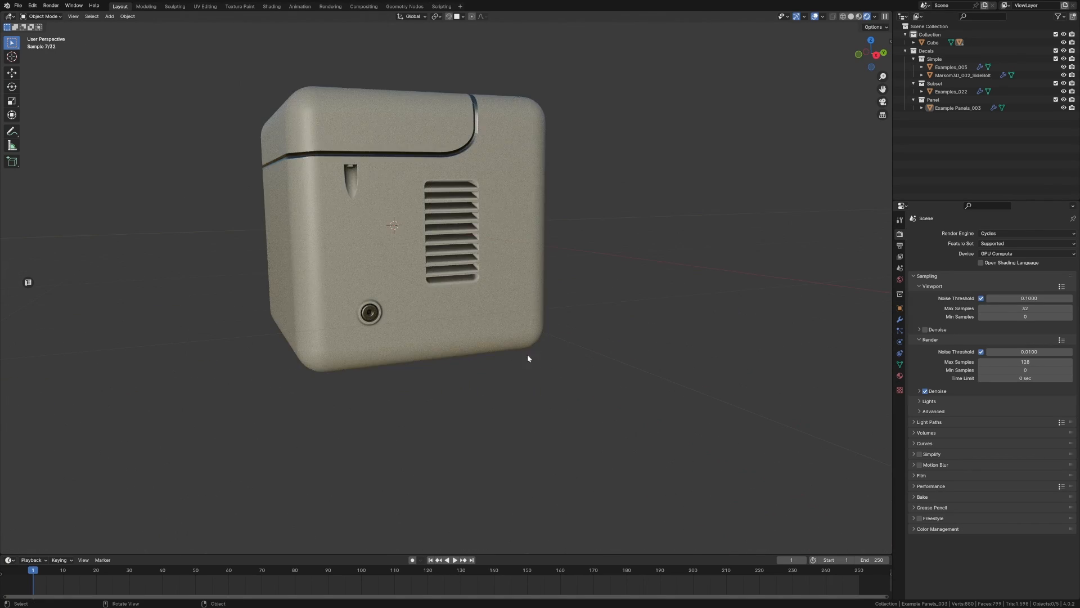
pyautogui.moveTo(528, 357); pyautogui.dragTo(517, 462)
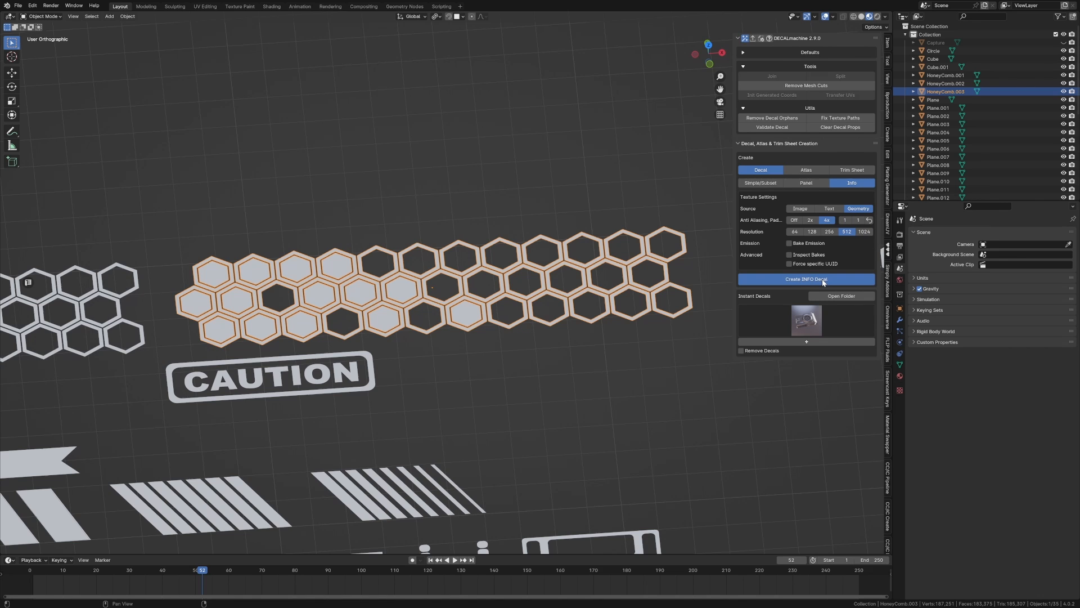
# - Create an Info decal from the selected HoneyComb geometry via Create Info Decal
pyautogui.click(806, 279)
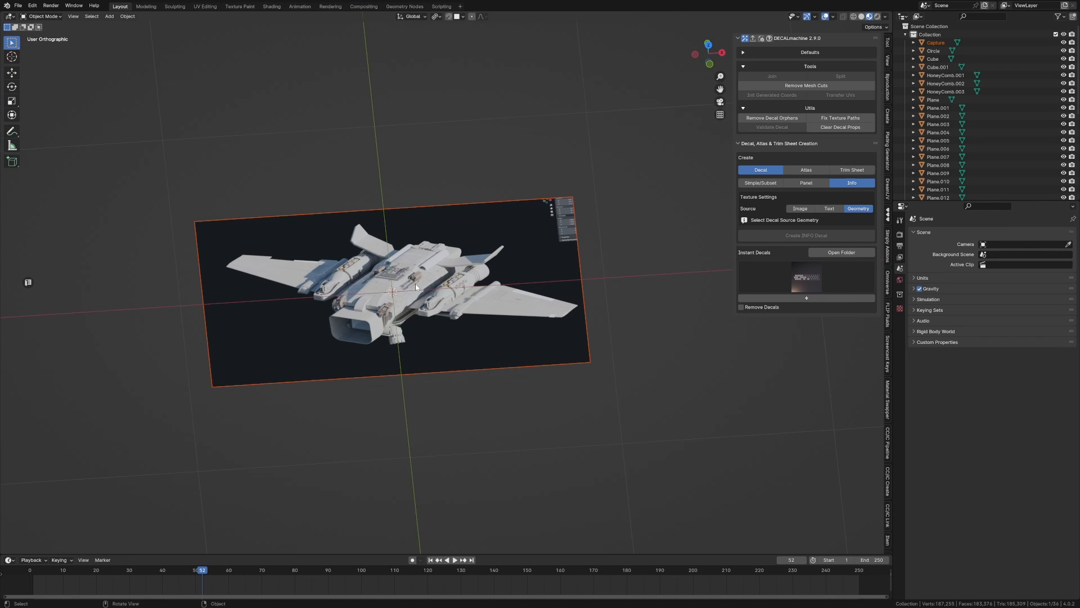
# - Select the spaceship Capture plane and create an Info decal from its rendered image
pyautogui.click(799, 208)
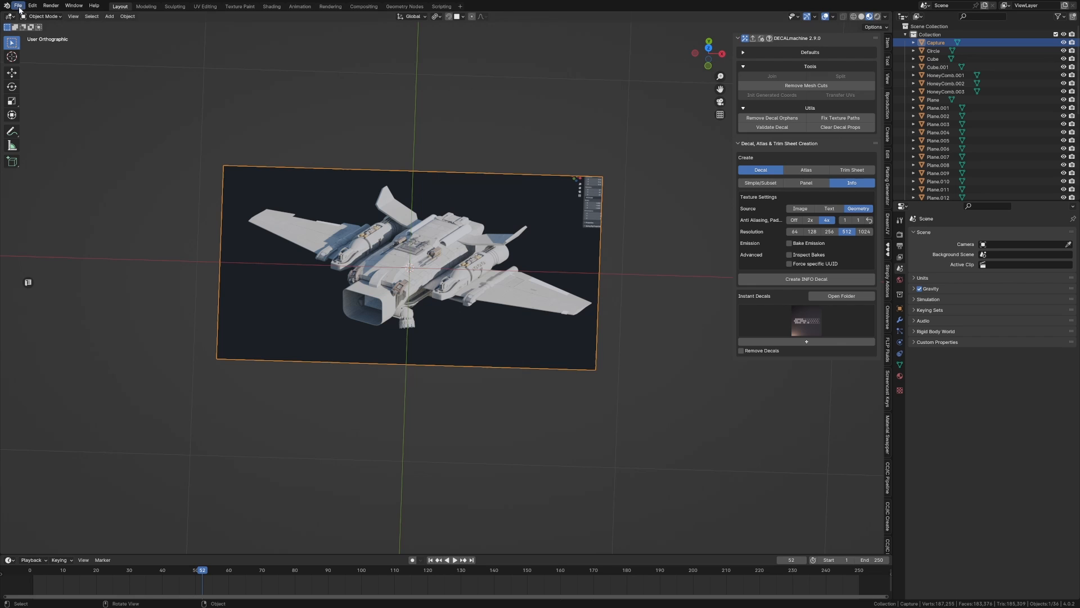
pyautogui.click(18, 5)
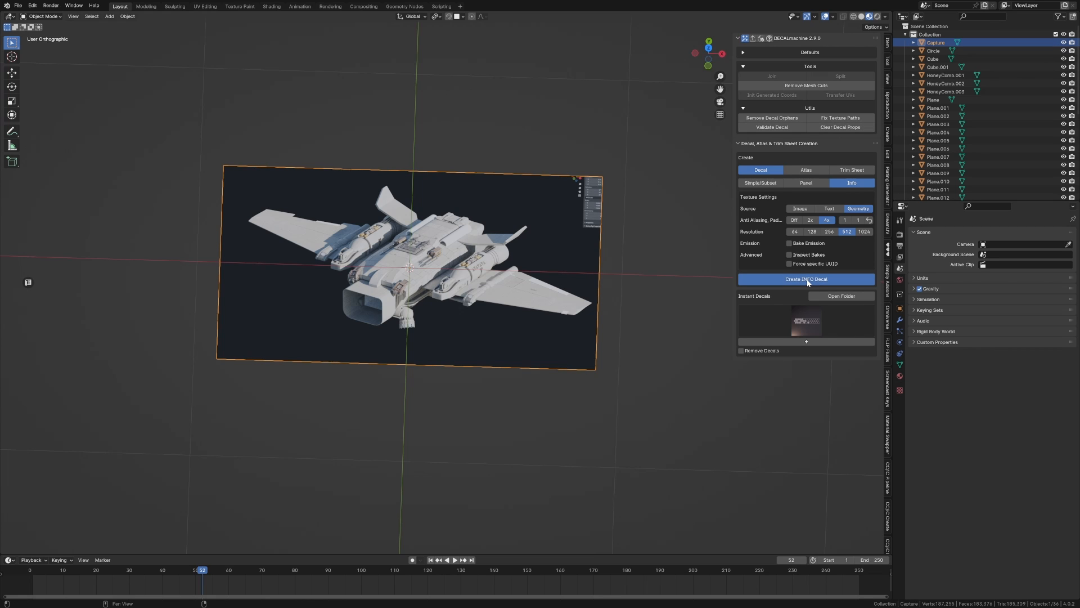
pyautogui.click(806, 279)
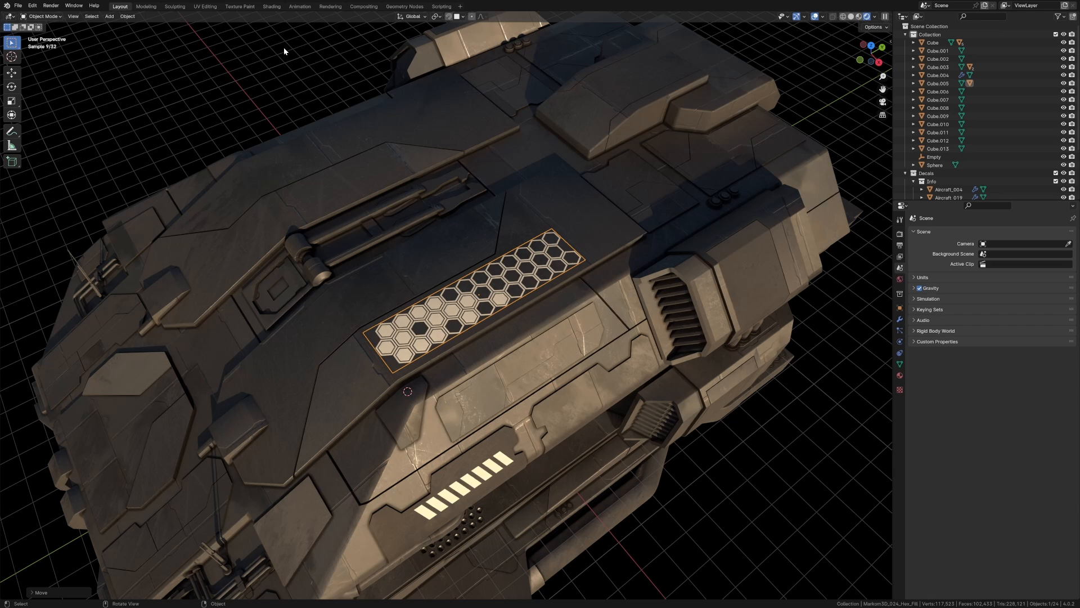
# - Switch to the Shading workspace to edit the hex-fill decal's material nodes
pyautogui.click(271, 7)
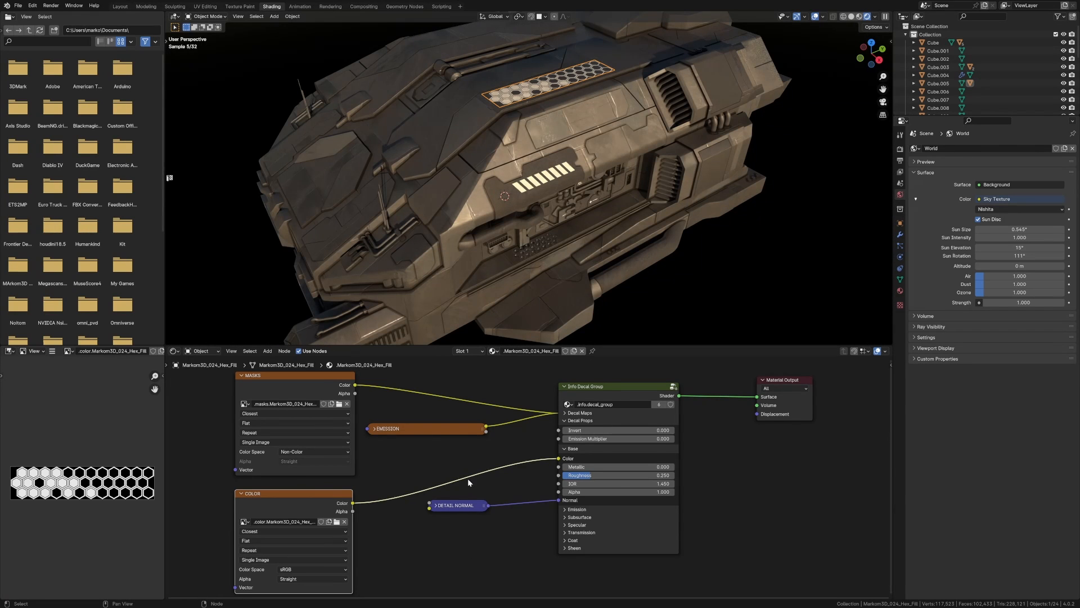
# - Add a Mix Color node (searched as 'mix') into the hex decal's colour input for a teal tint
pyautogui.write('mix')
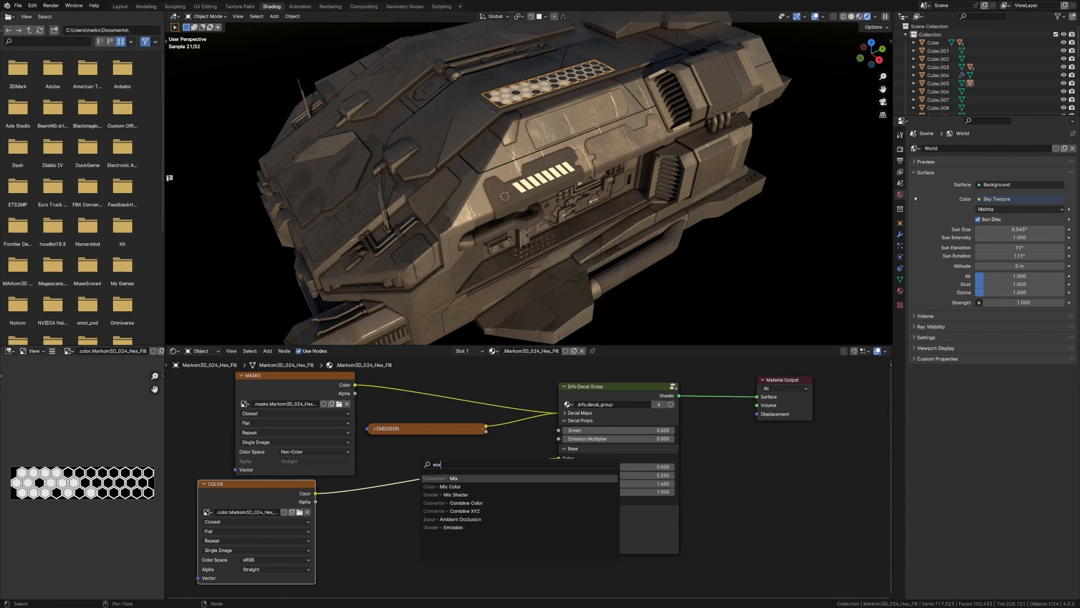
pyautogui.click(452, 478)
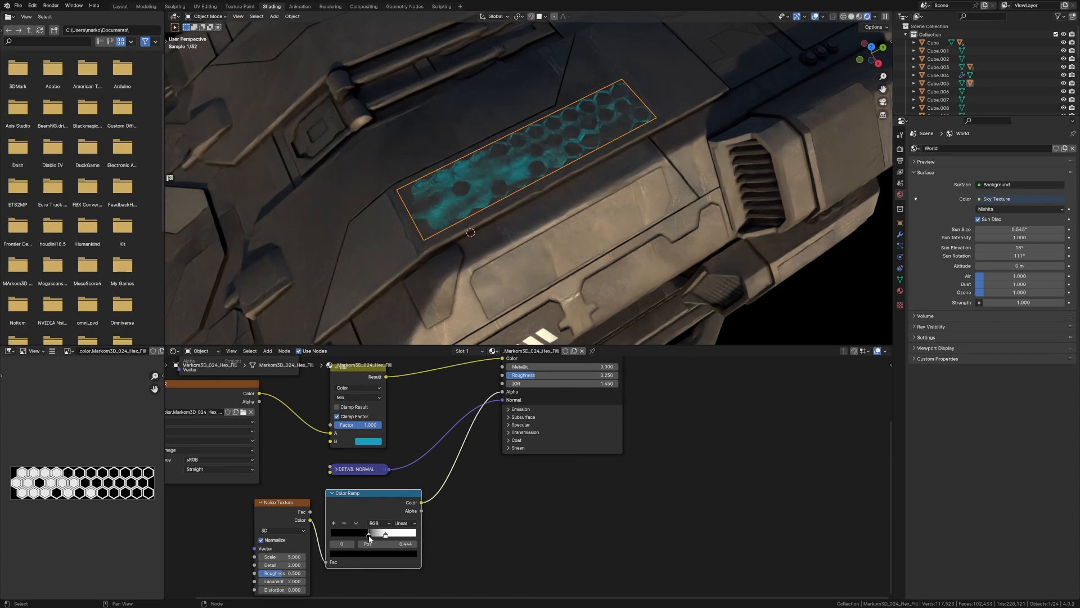
# - Tighten the Color Ramp stops to sharpen the blue smudge pattern on the hex panel
pyautogui.moveTo(386, 534); pyautogui.dragTo(369, 533)
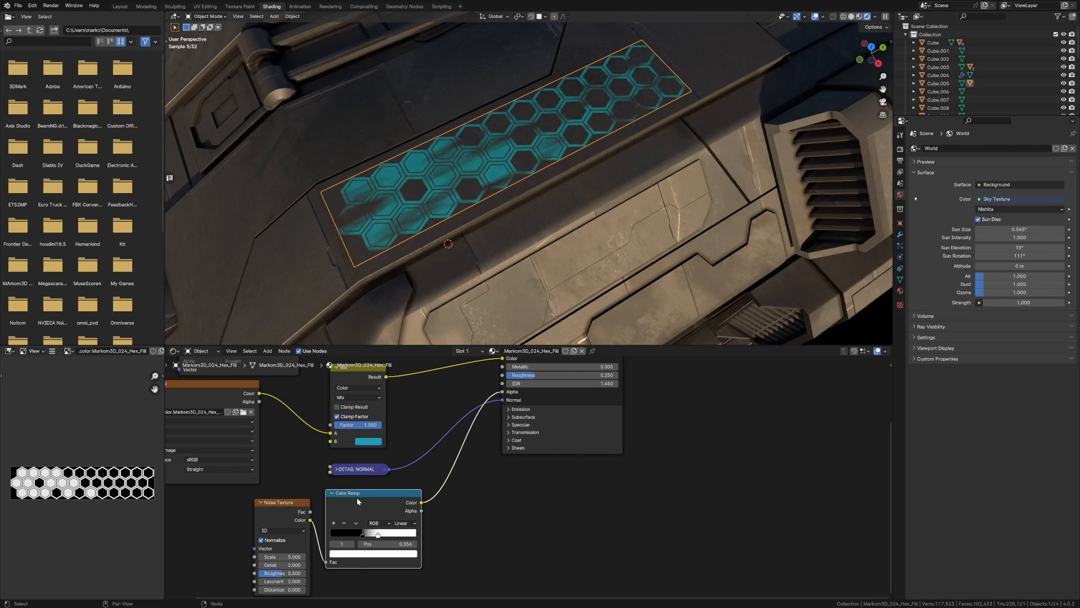
pyautogui.moveTo(282, 557); pyautogui.dragTo(289, 557)
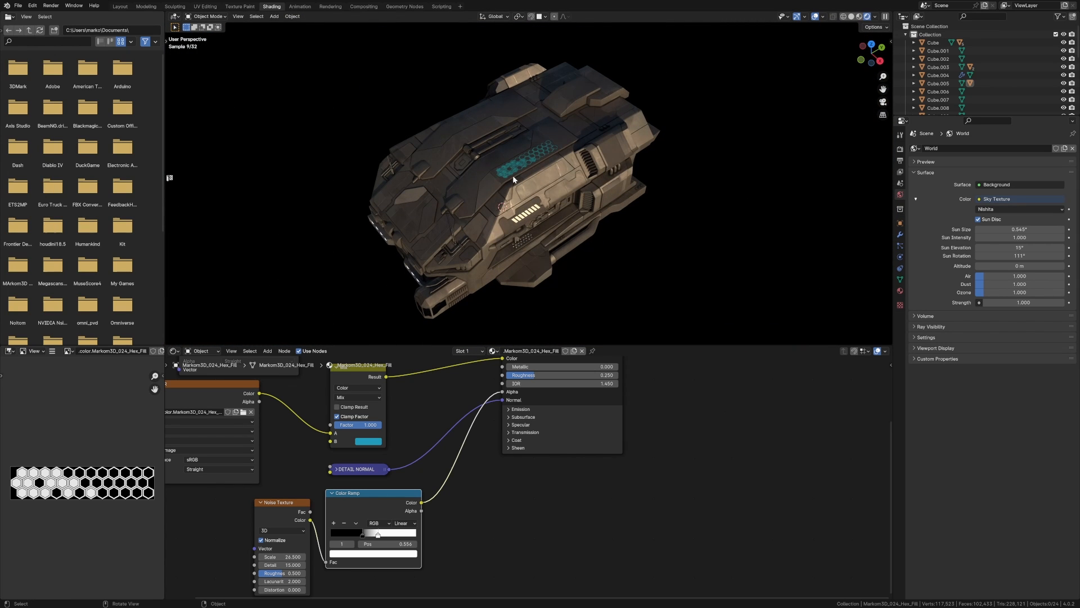
# - Select the striped arrow decal on the hull and return to its node setup for the same smudging
pyautogui.click(367, 441)
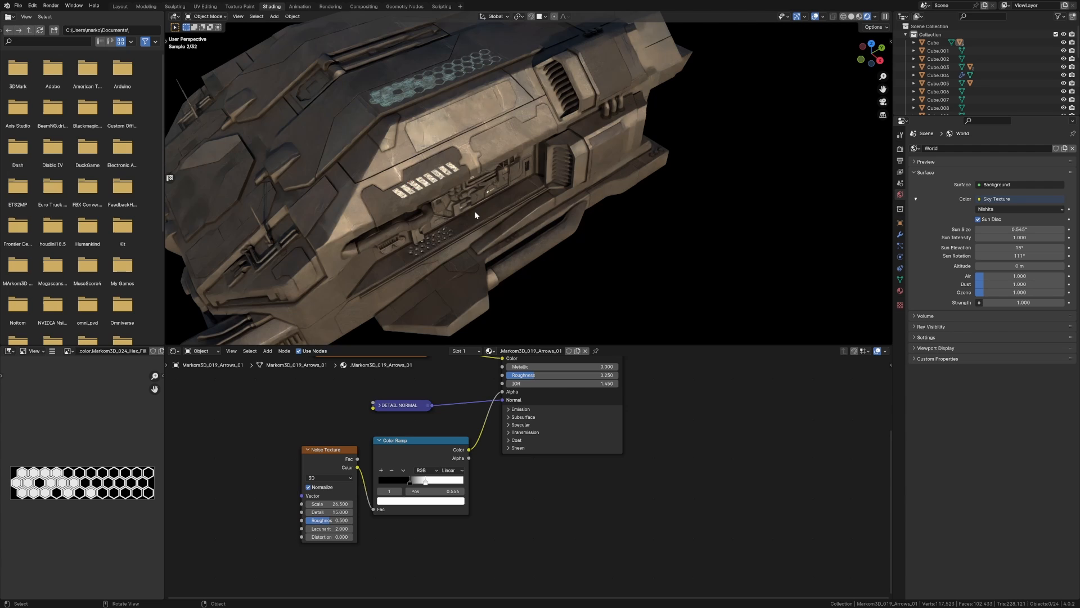
pyautogui.click(118, 6)
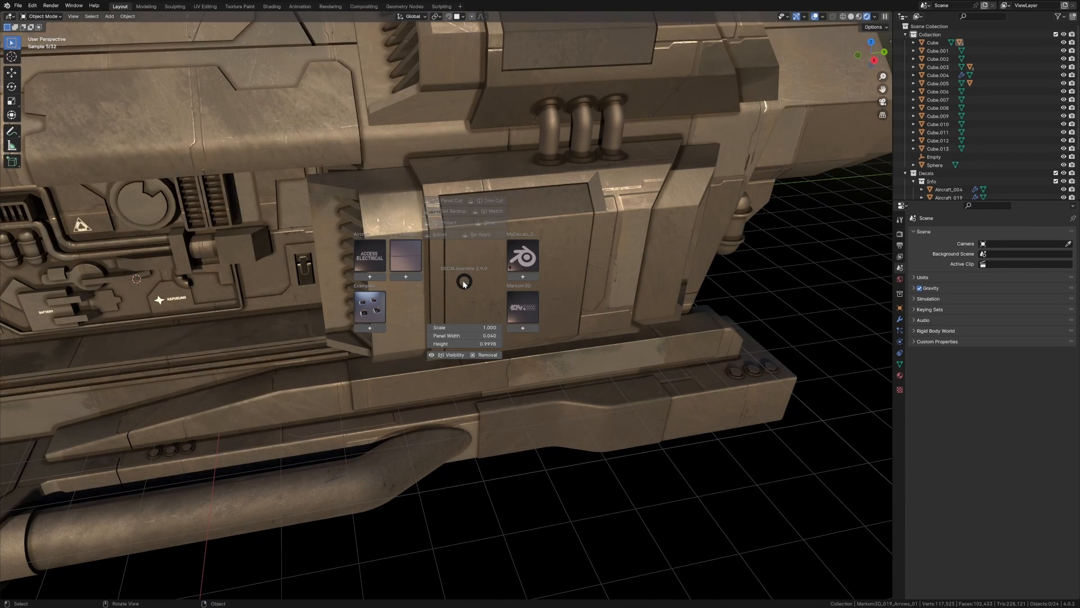
# - Insert the ACCESS ELECTRICAL label from the Info decal library and move it onto the side panel
pyautogui.click(369, 256)
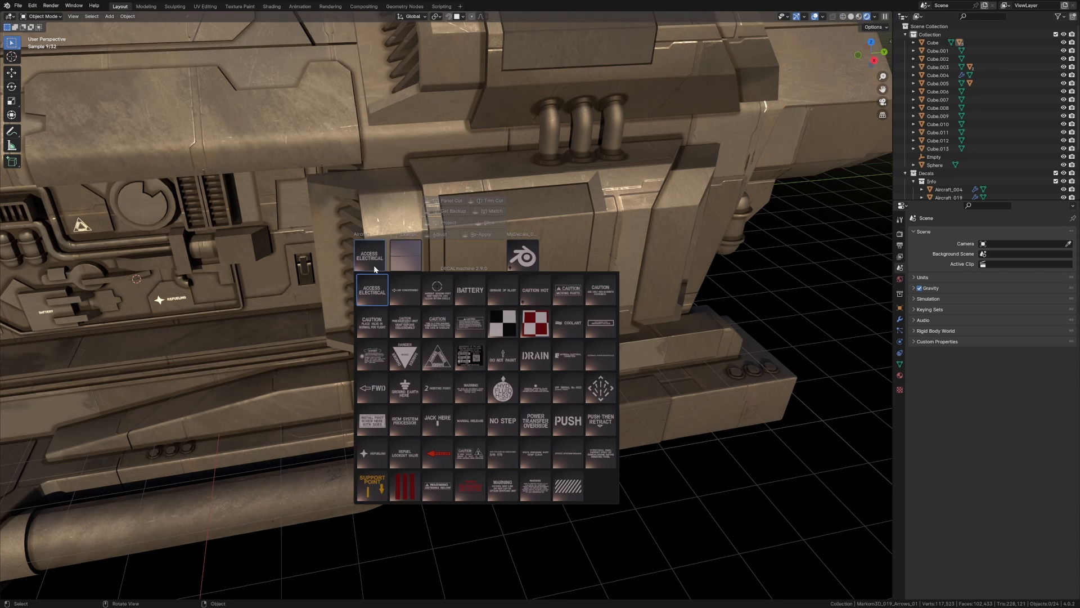
pyautogui.click(371, 289)
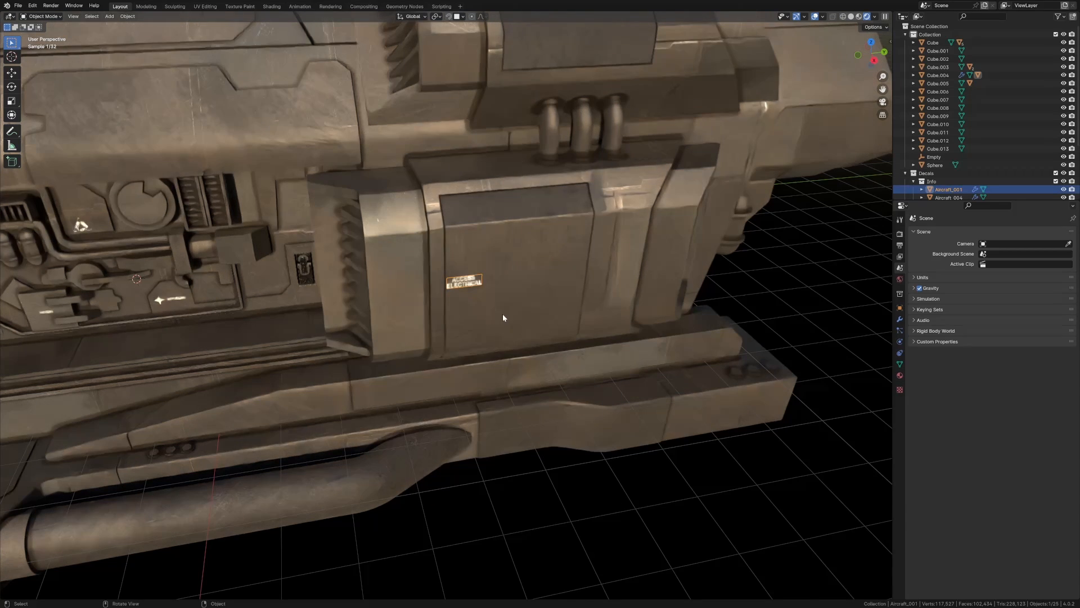
pyautogui.moveTo(463, 280); pyautogui.dragTo(559, 331)
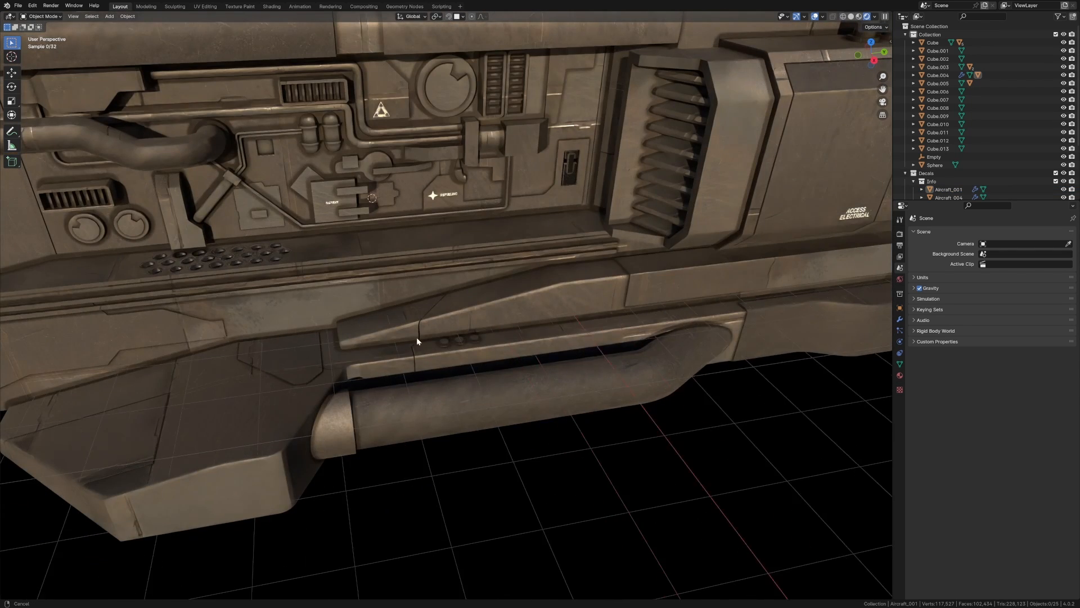
# - Place an arrow info decal on the lower hull fin and scale it down small
pyautogui.moveTo(417, 342); pyautogui.dragTo(406, 403)
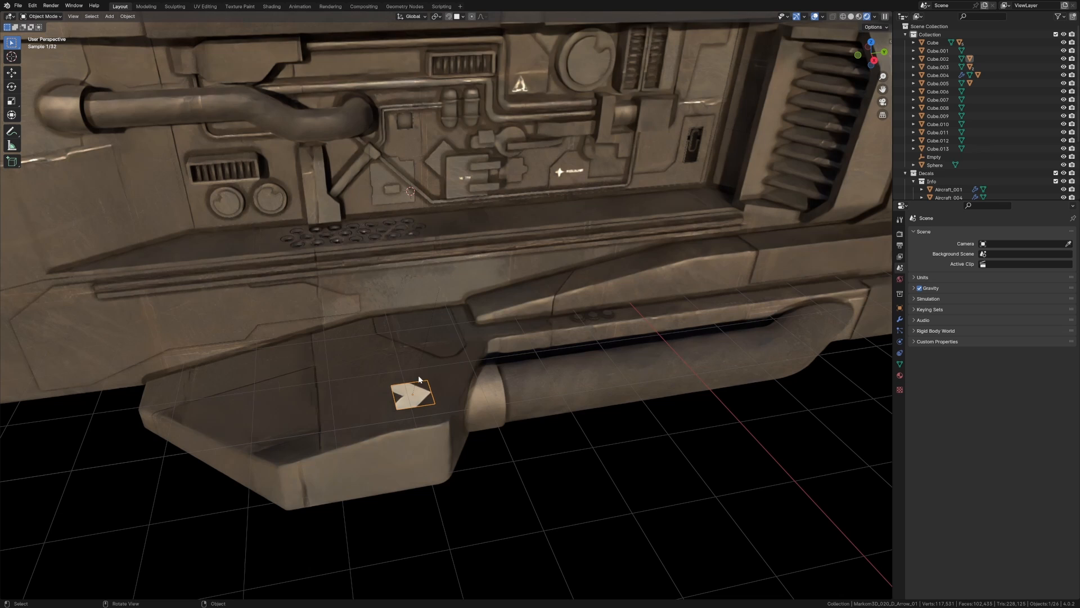
pyautogui.moveTo(413, 393); pyautogui.dragTo(365, 330)
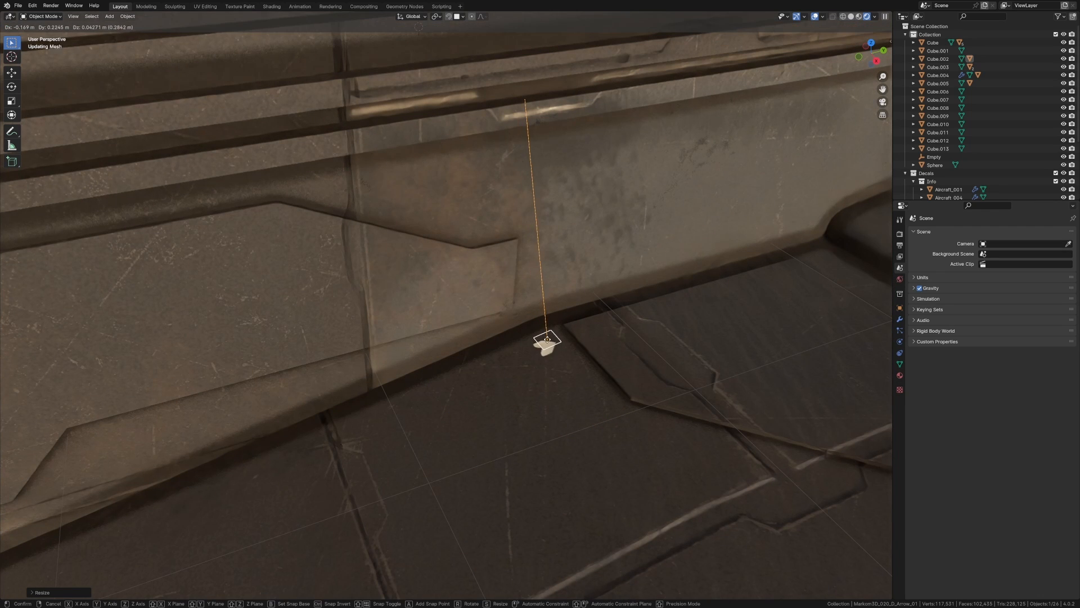
pyautogui.moveTo(548, 341); pyautogui.dragTo(596, 403)
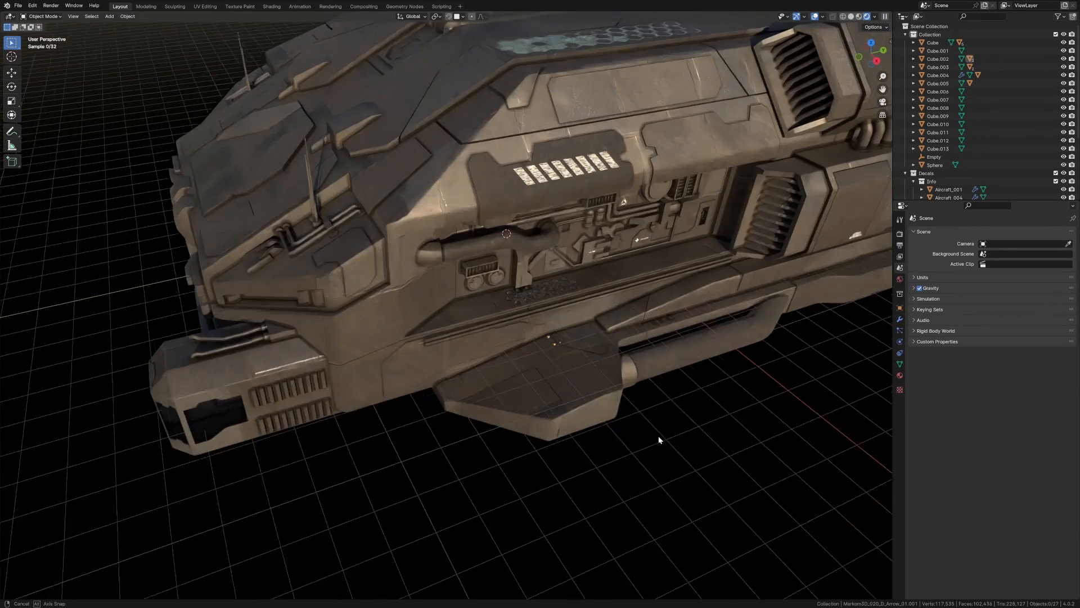
pyautogui.moveTo(658, 440); pyautogui.dragTo(507, 281)
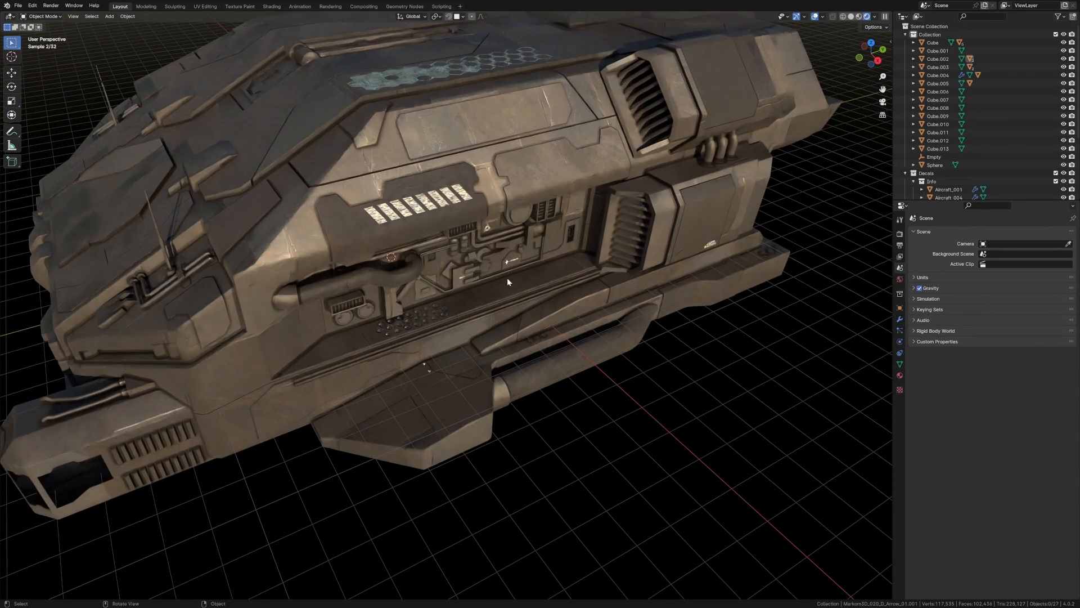